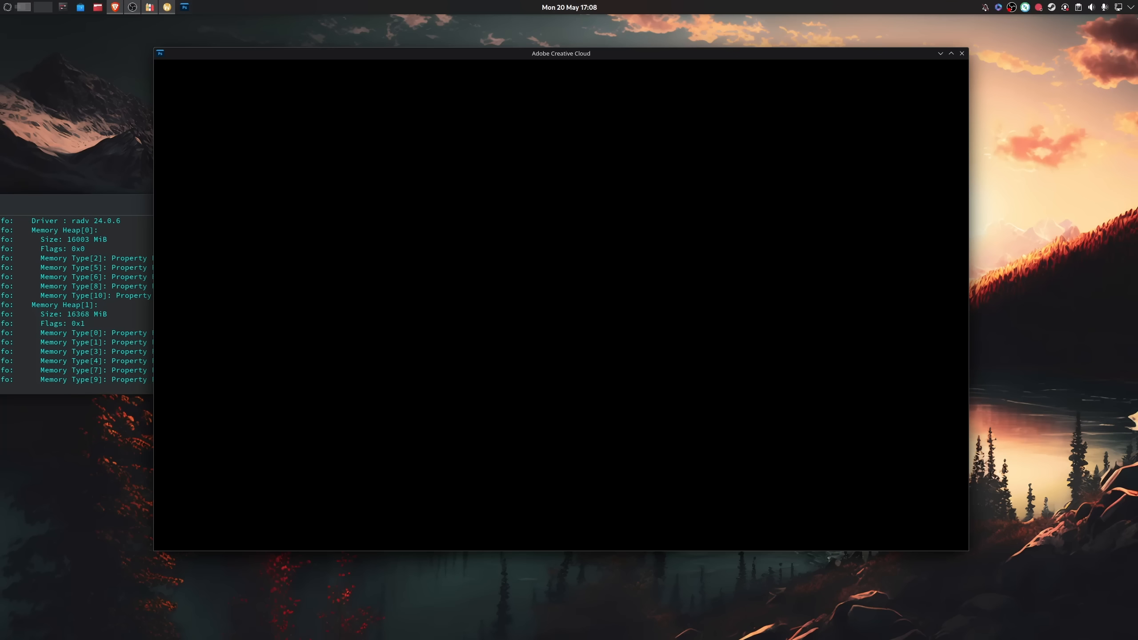
mouse_move(891, 6)
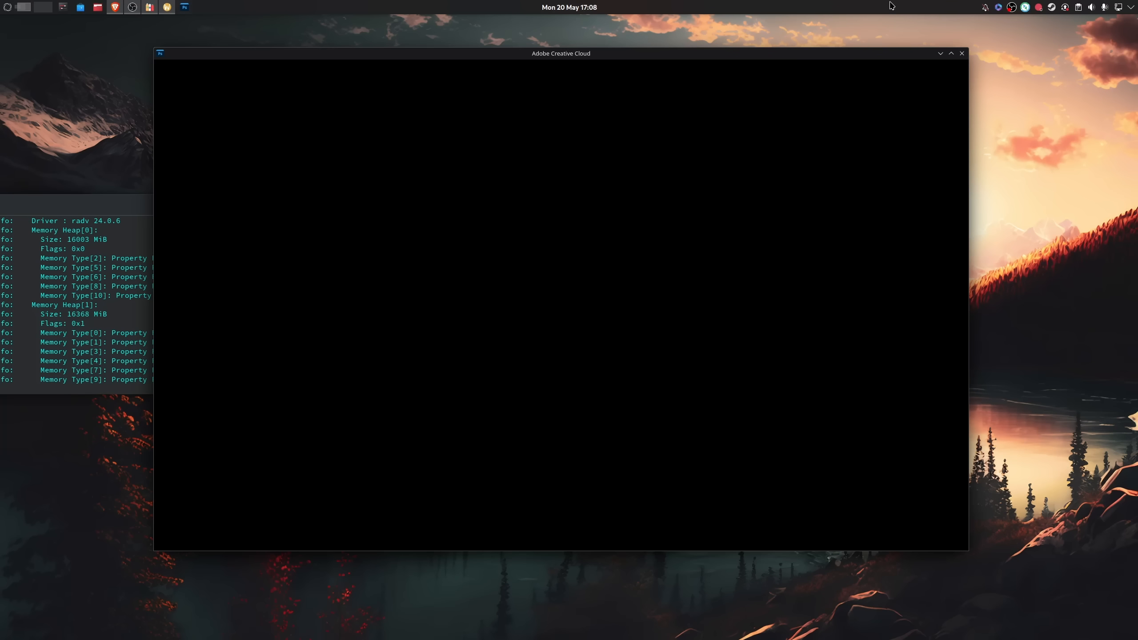